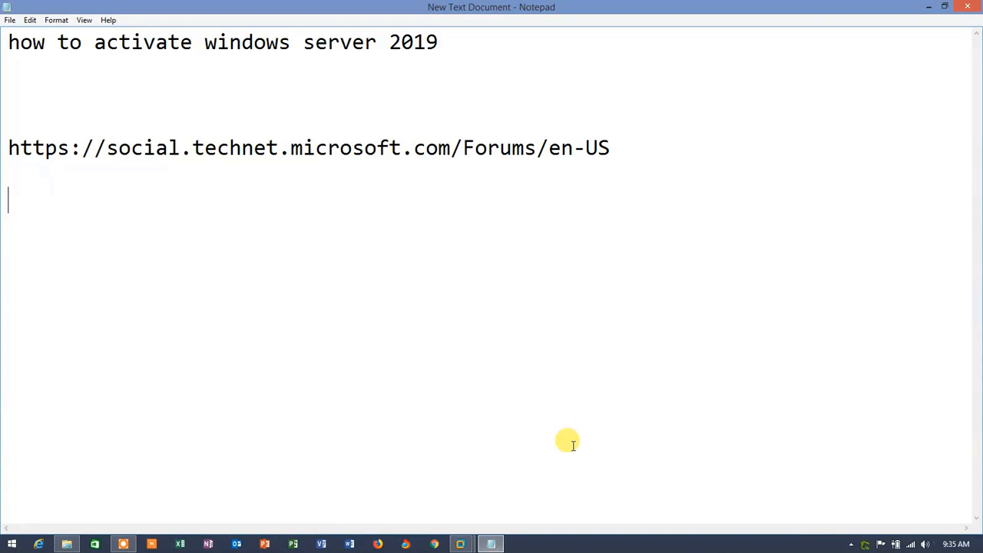
# - Search TechNet forums for 'windows server 2019 key' and open the Windows Server 2019 Preview key thread
pyautogui.write('windows server 2019 key')
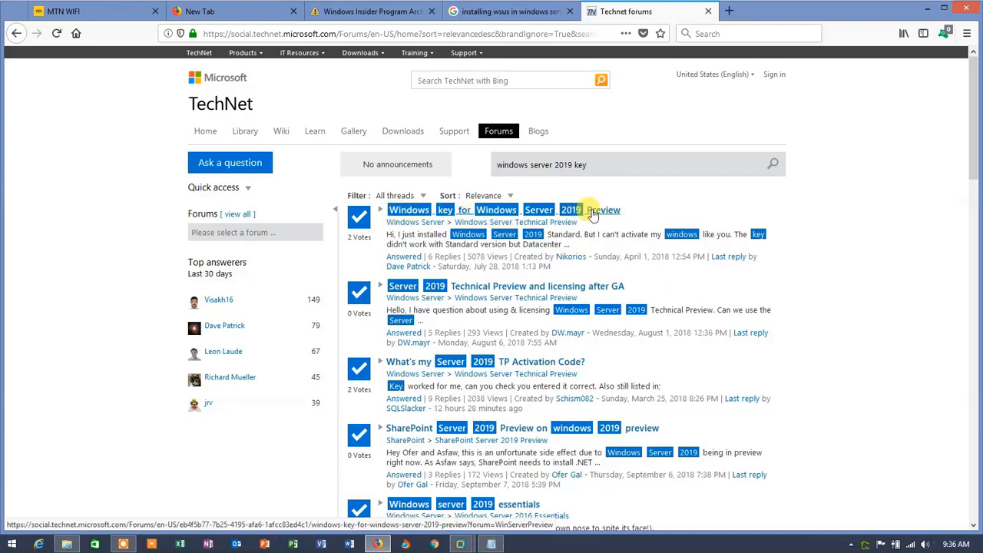
pyautogui.click(606, 209)
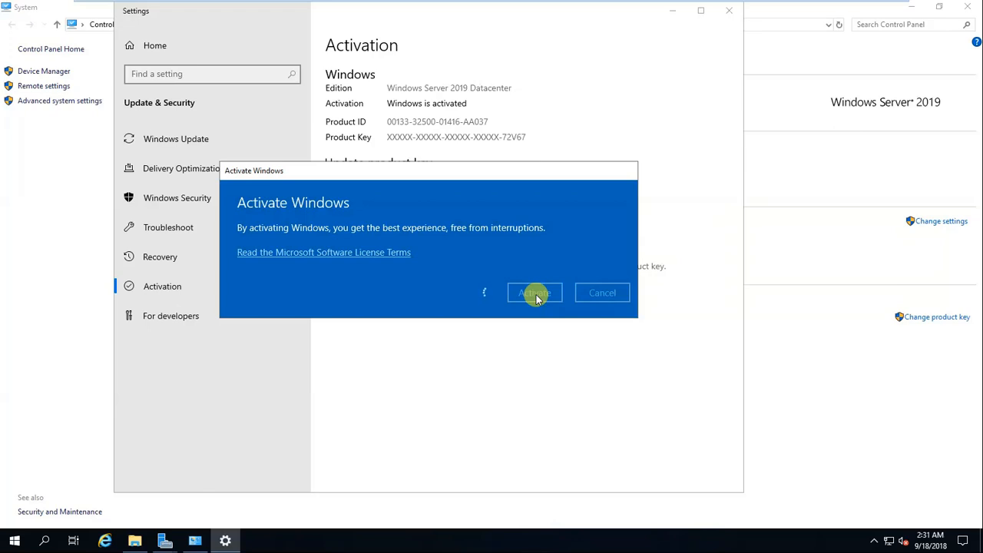
pyautogui.click(534, 292)
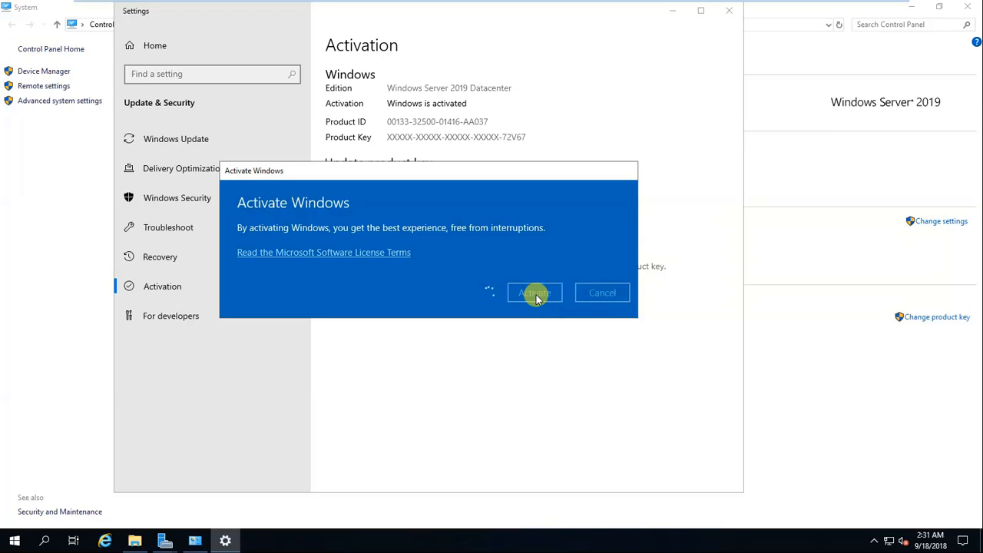
pyautogui.click(534, 293)
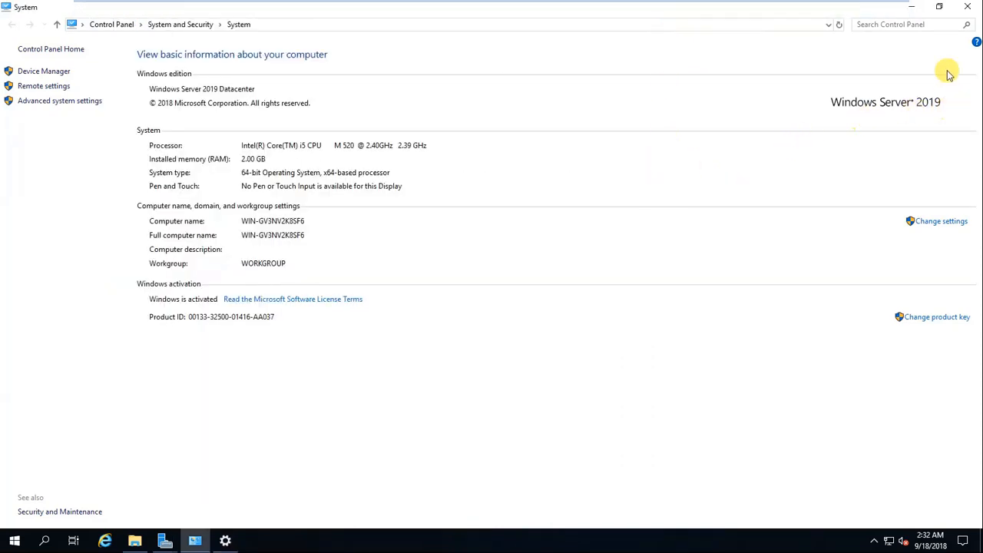